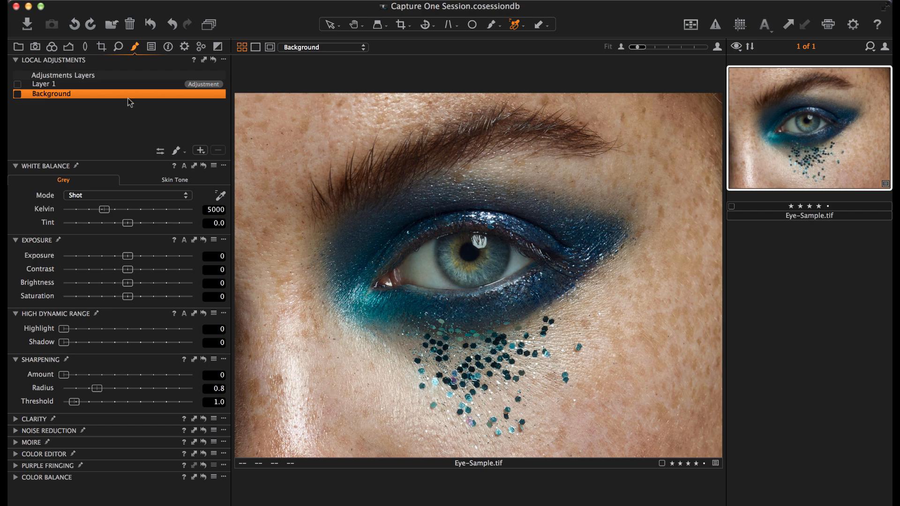
Step: Add a second local adjustment layer and name it 'Eye'
left_click(18, 84)
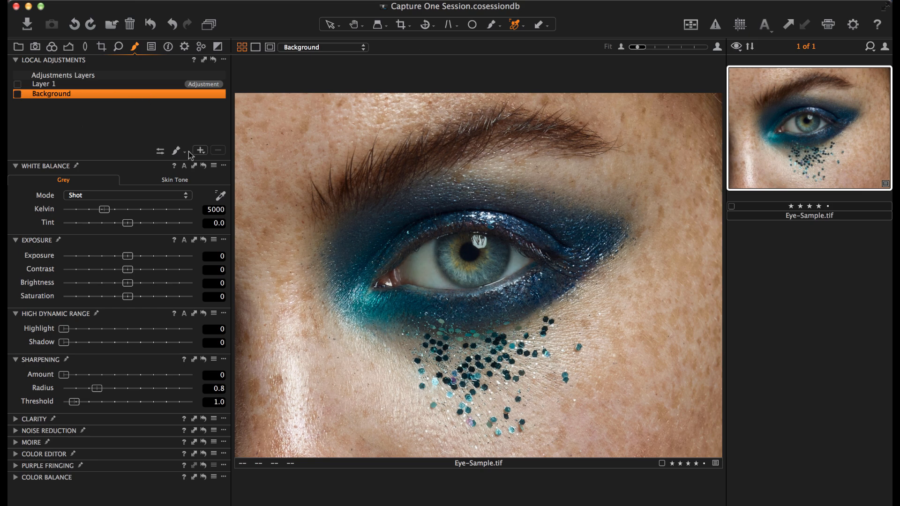
left_click(200, 150)
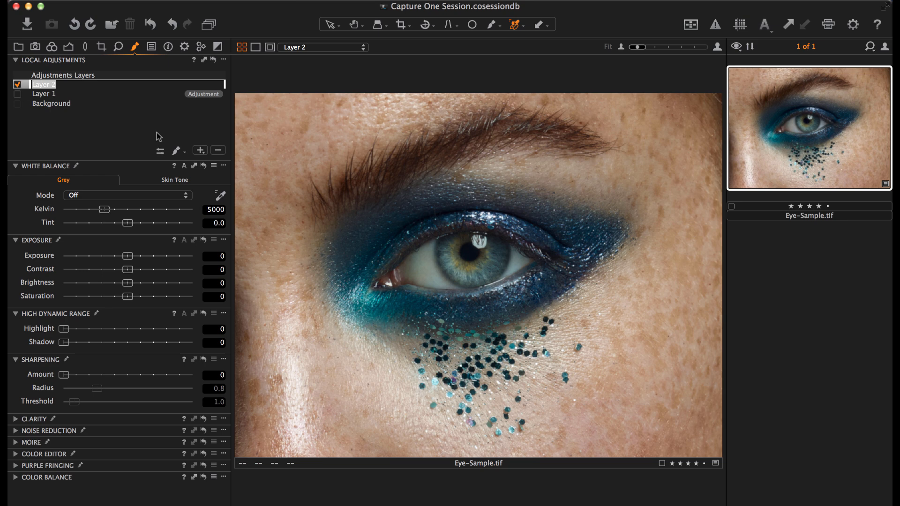
type("Eye")
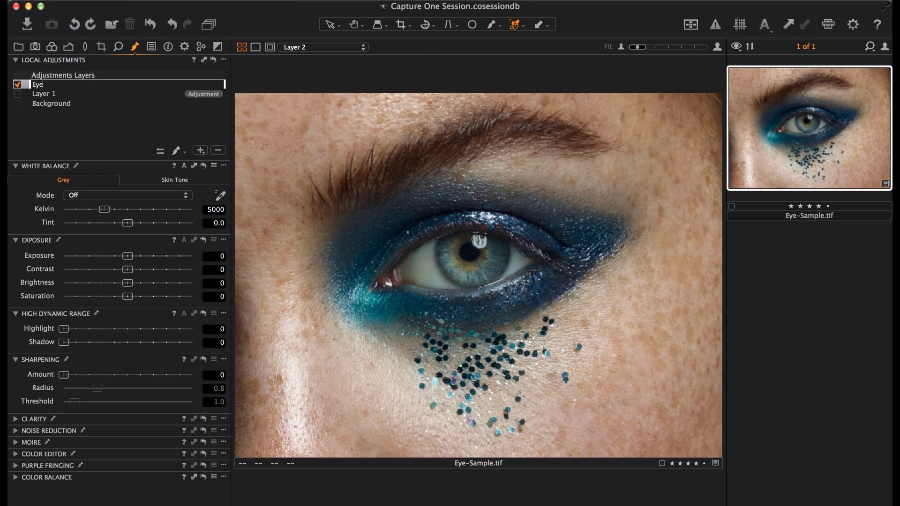
left_click(178, 150)
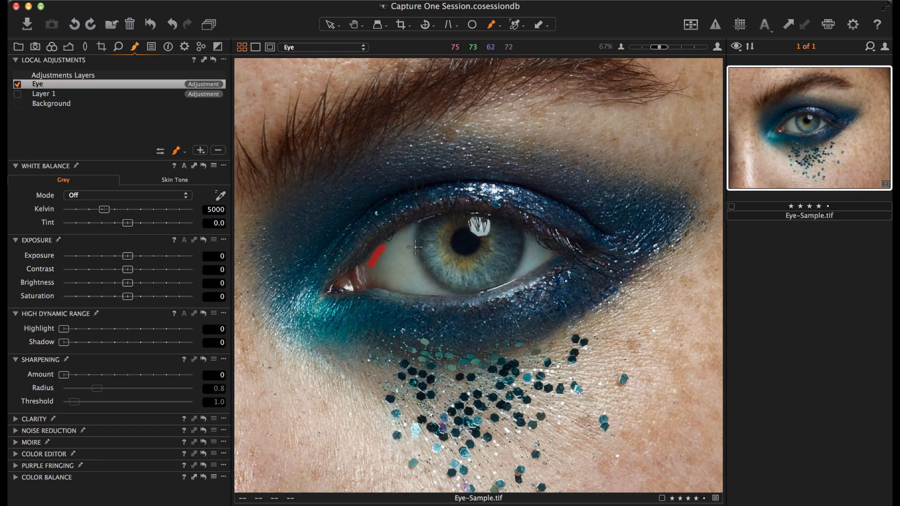
Step: With the Draw Mask brush at 100 opacity, paint the Eye mask over both eye whites beside the iris
left_click(493, 24)
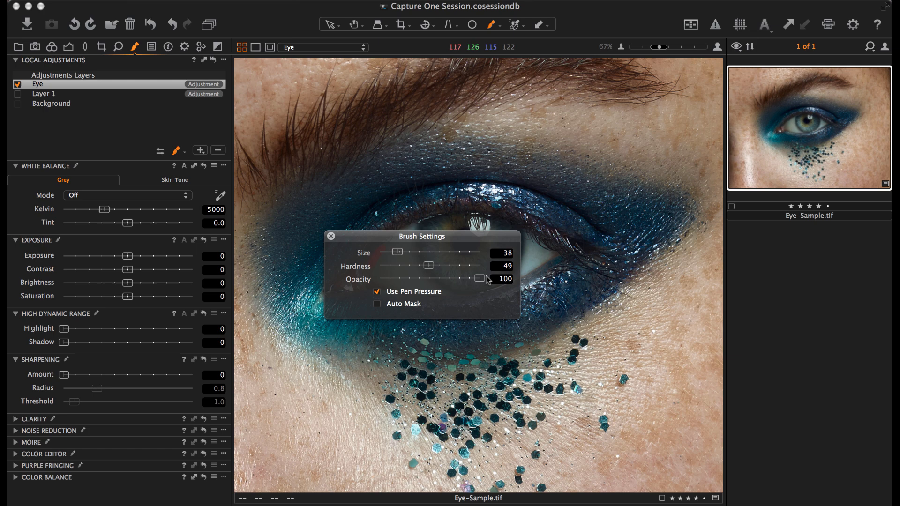
left_click(331, 237)
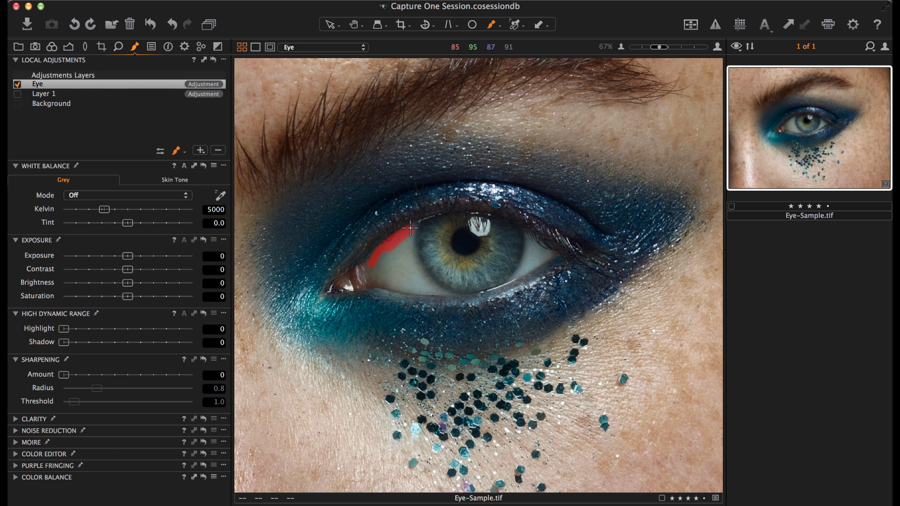
left_click_drag(411, 229, 418, 267)
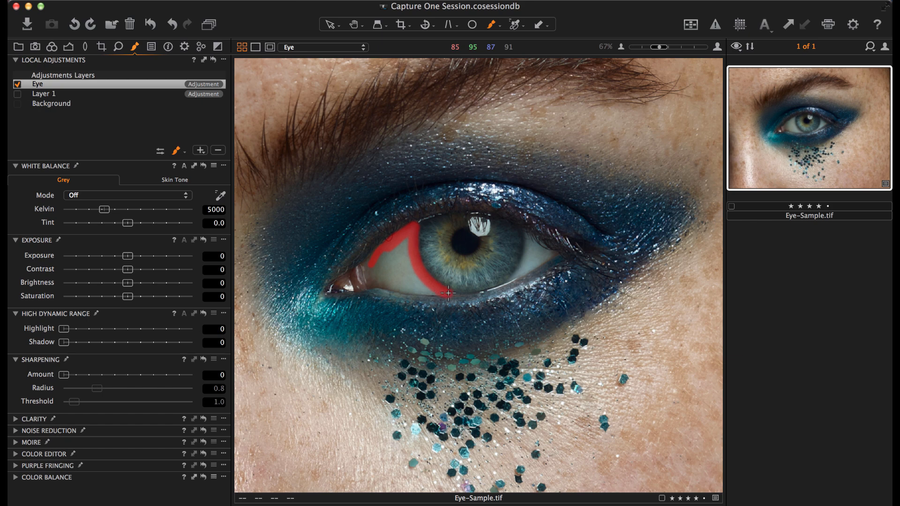
left_click_drag(449, 294, 384, 285)
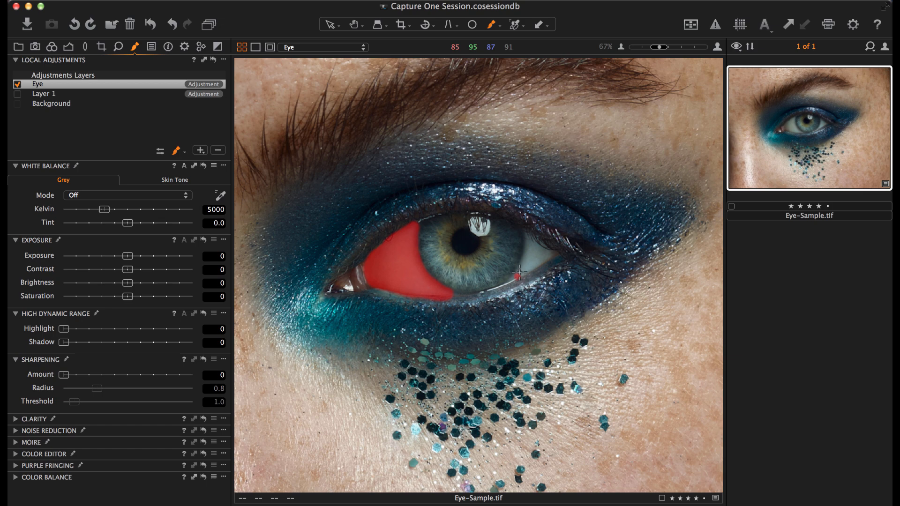
left_click_drag(517, 273, 527, 232)
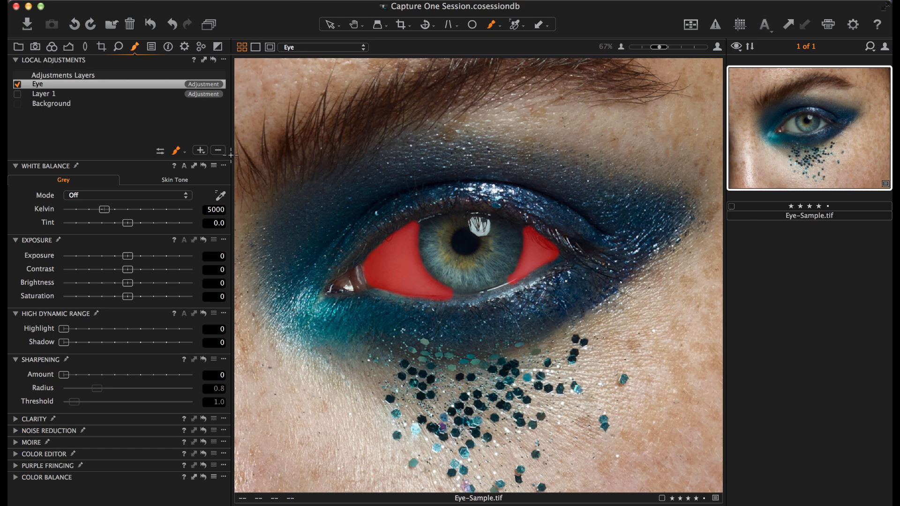
Step: Switch to the Erase Mask tool to trim the Eye layer's mask
left_click(176, 151)
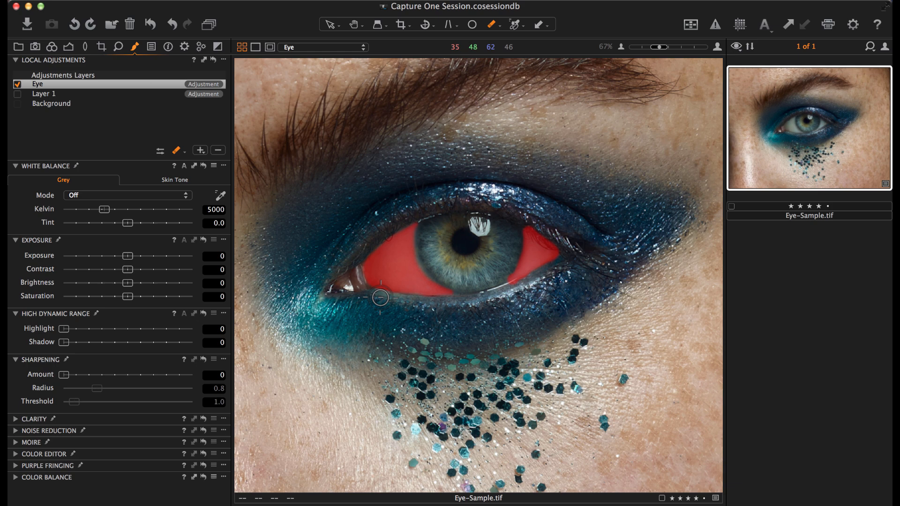
mouse_move(436, 210)
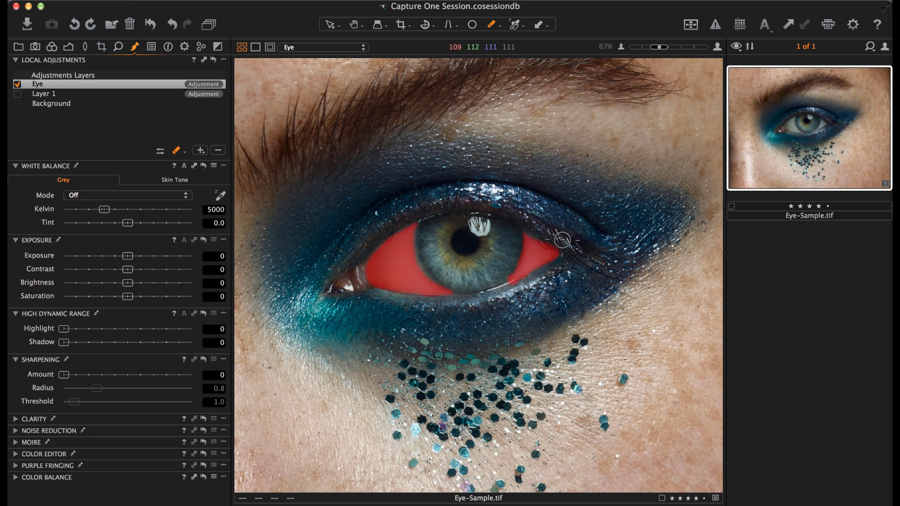
mouse_move(552, 237)
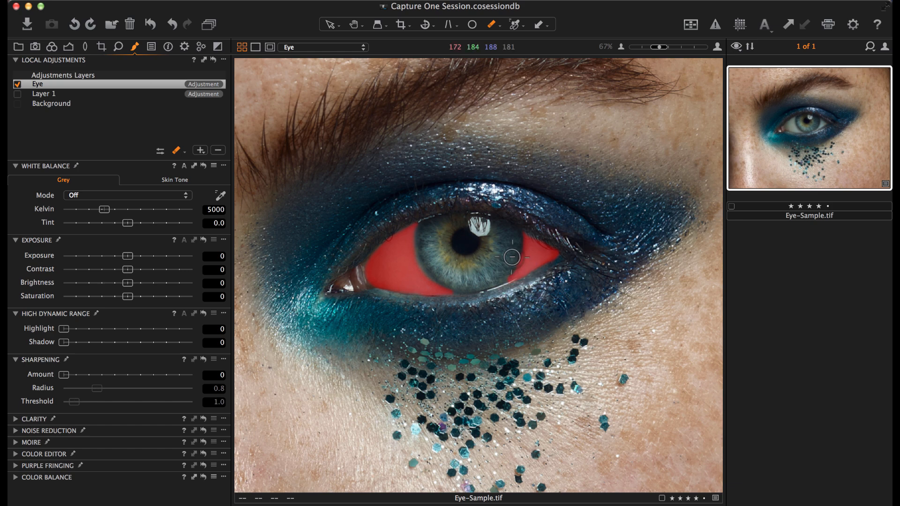
mouse_move(503, 277)
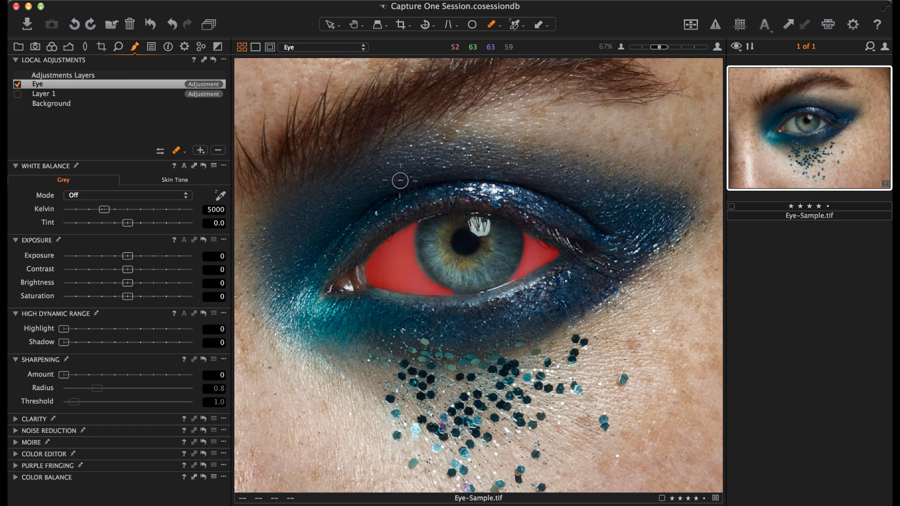
Step: Set the mask eraser to size 78, hardness 50 and opacity 100, then trim the mask along the lid edge
left_click(539, 25)
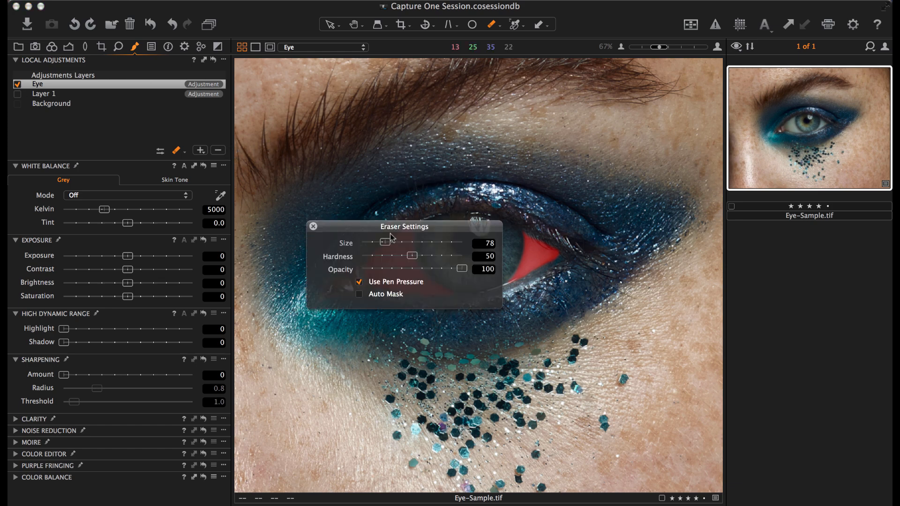
left_click_drag(462, 269, 392, 269)
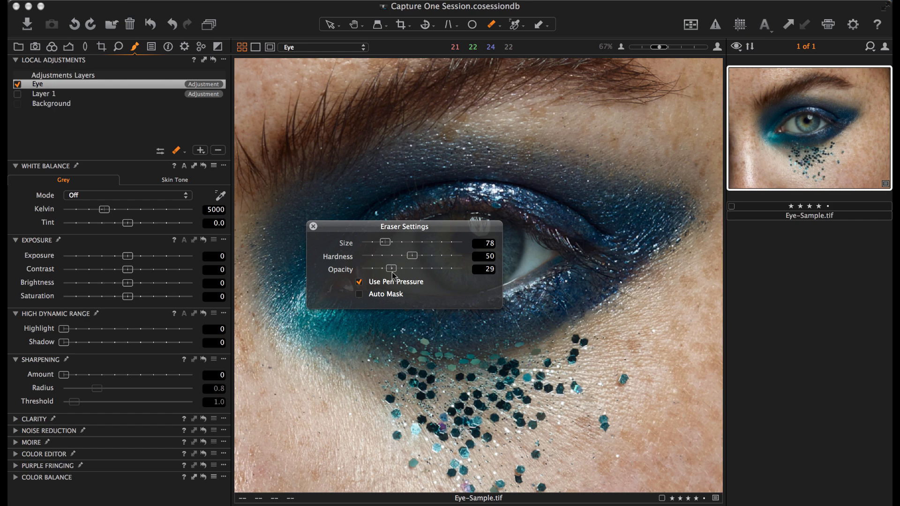
left_click_drag(392, 269, 464, 269)
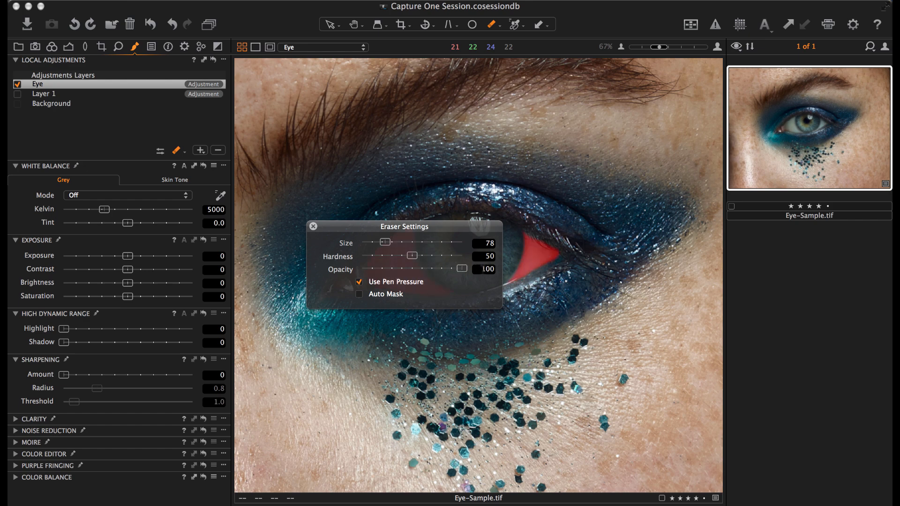
left_click_drag(464, 269, 399, 269)
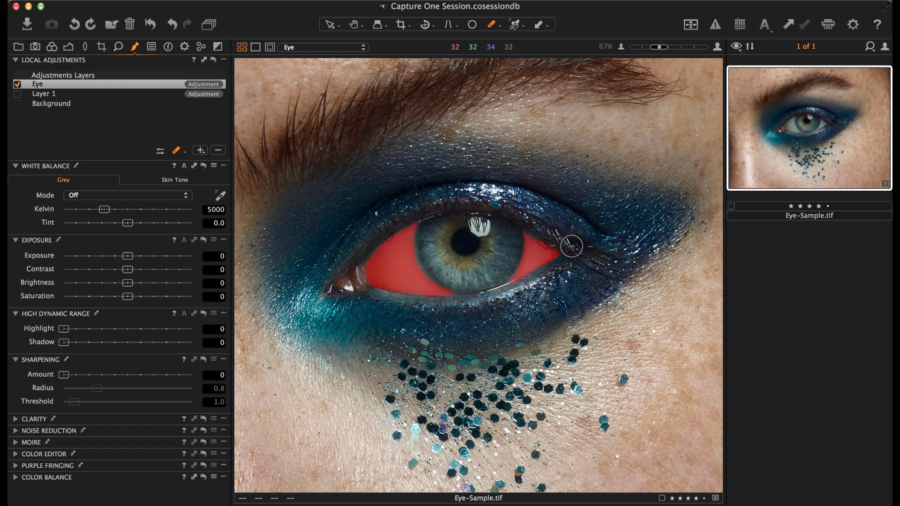
mouse_move(569, 255)
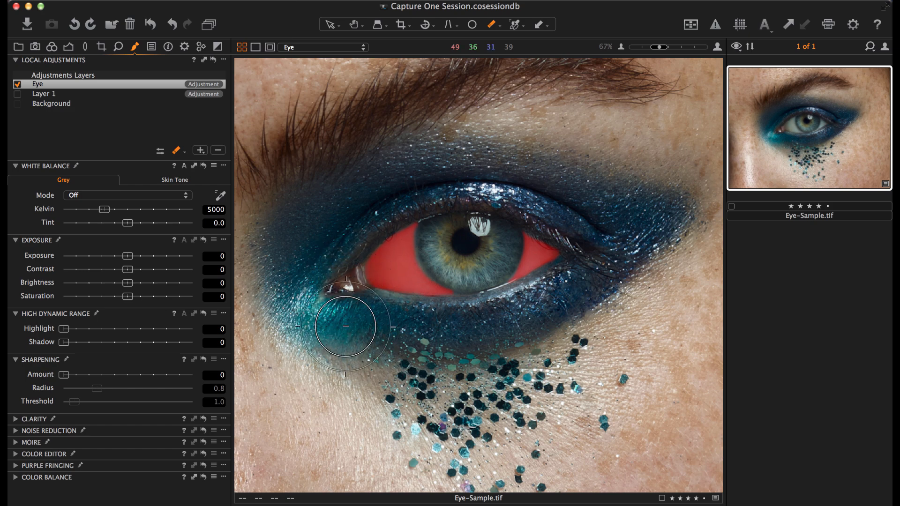
left_click_drag(344, 327, 357, 313)
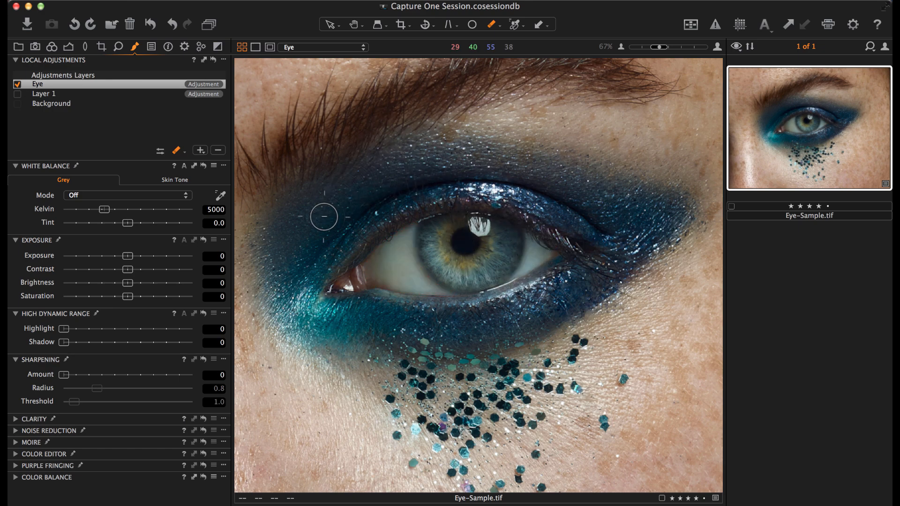
mouse_move(234, 174)
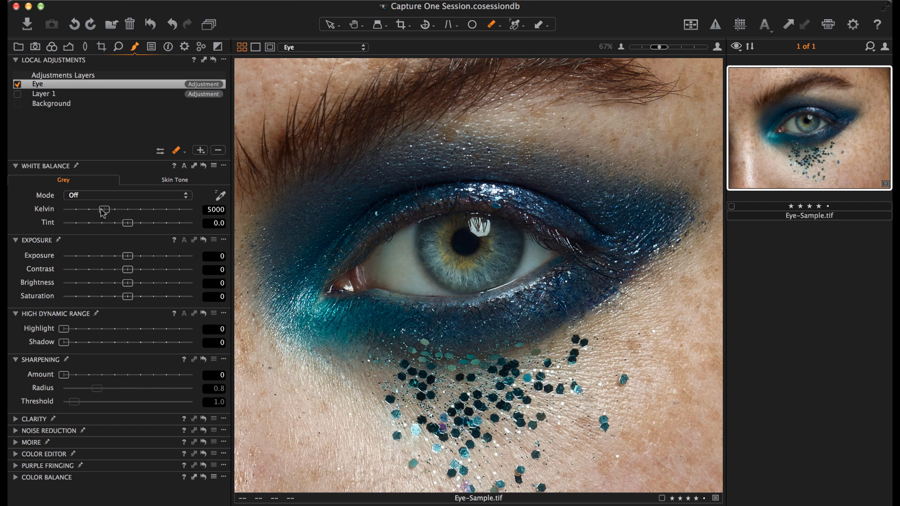
mouse_move(103, 219)
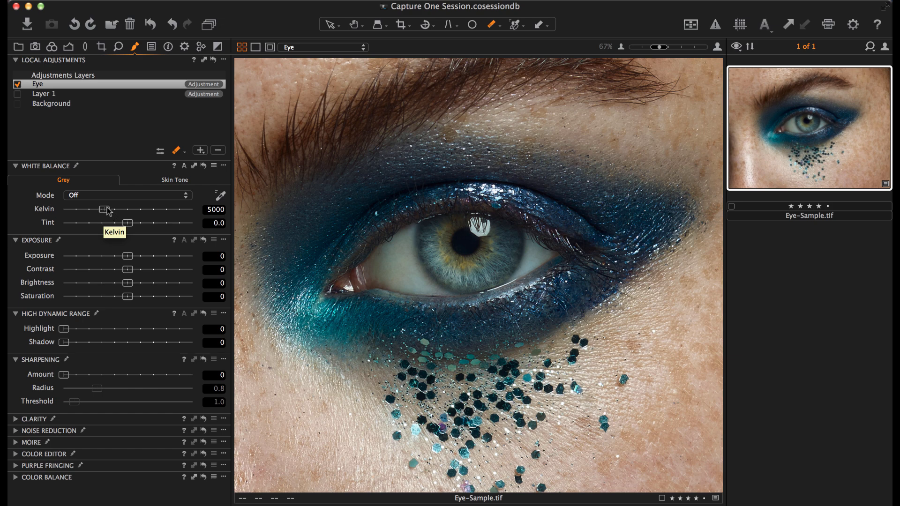
mouse_move(73, 208)
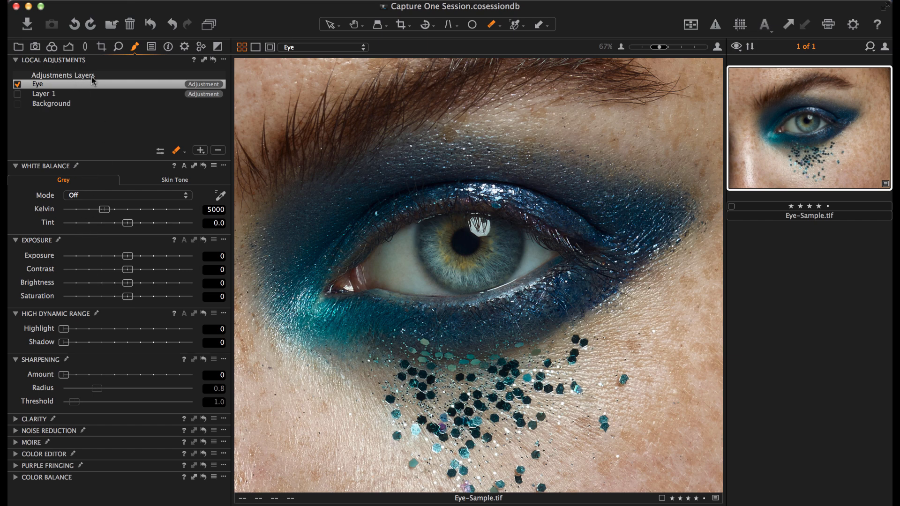
mouse_move(121, 487)
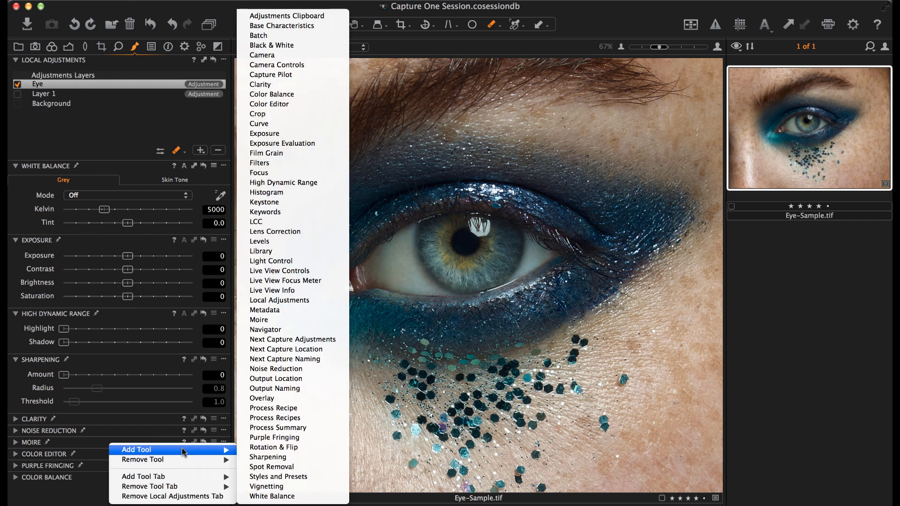
mouse_move(272, 497)
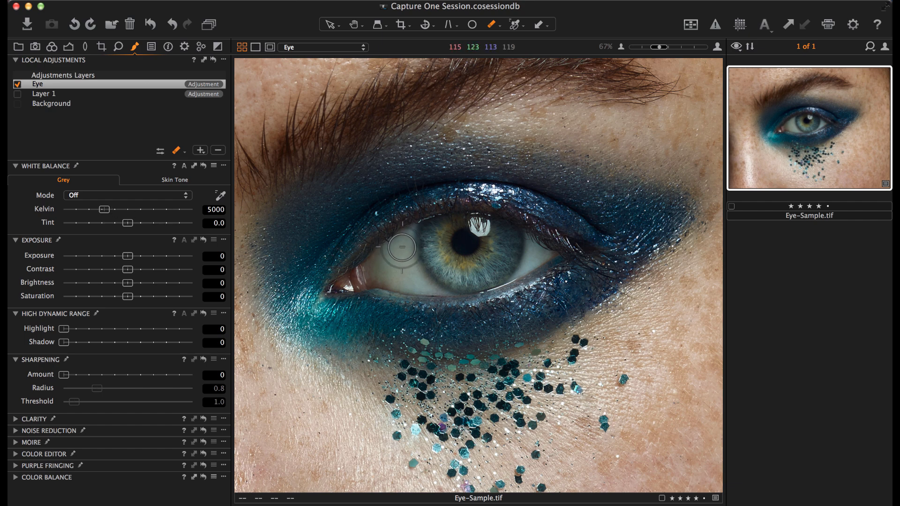
mouse_move(402, 248)
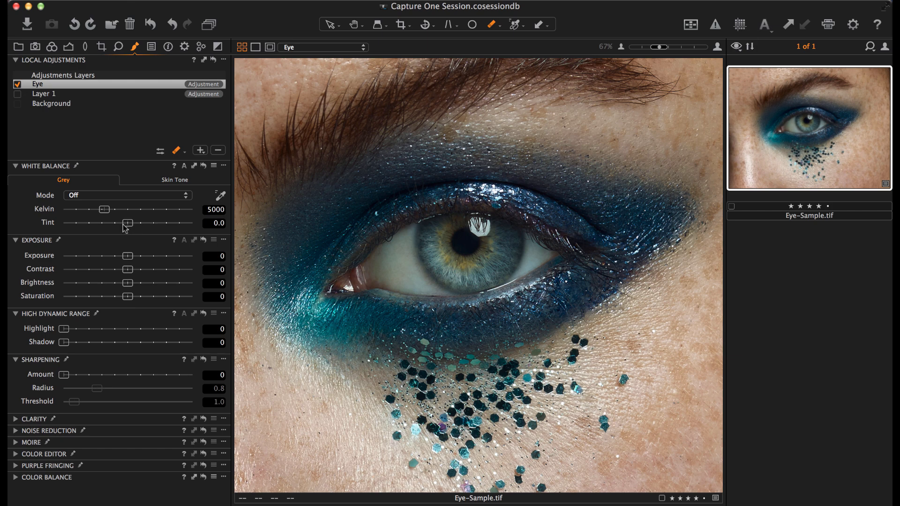
mouse_move(106, 210)
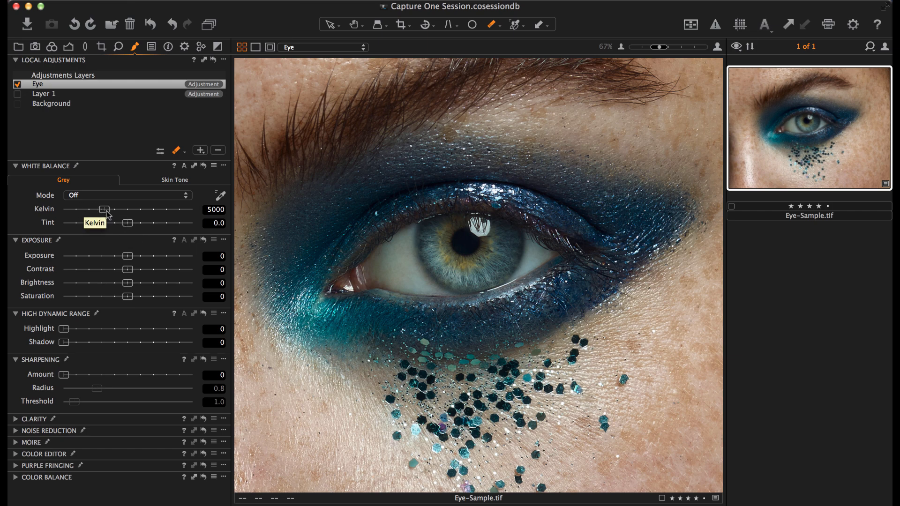
Step: Warm the Eye layer's Kelvin to 5502 and push the tint toward magenta
left_click_drag(102, 209, 106, 209)
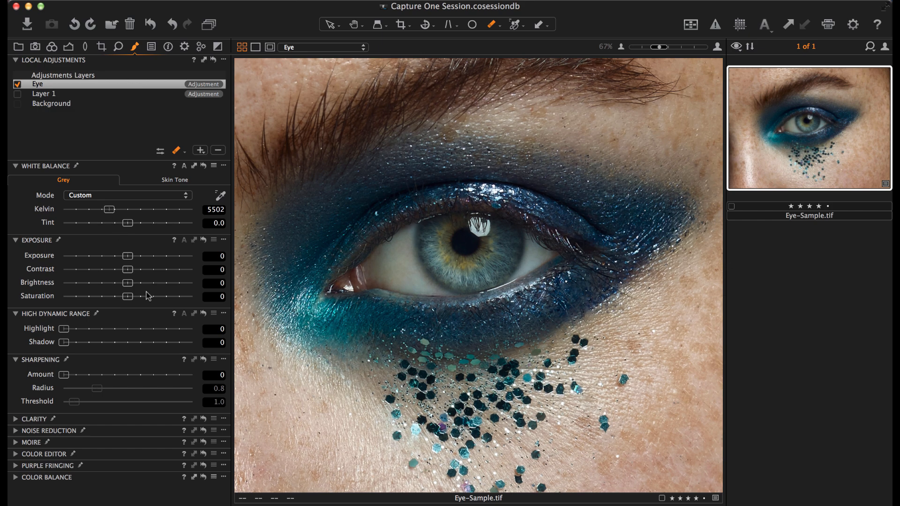
mouse_move(201, 222)
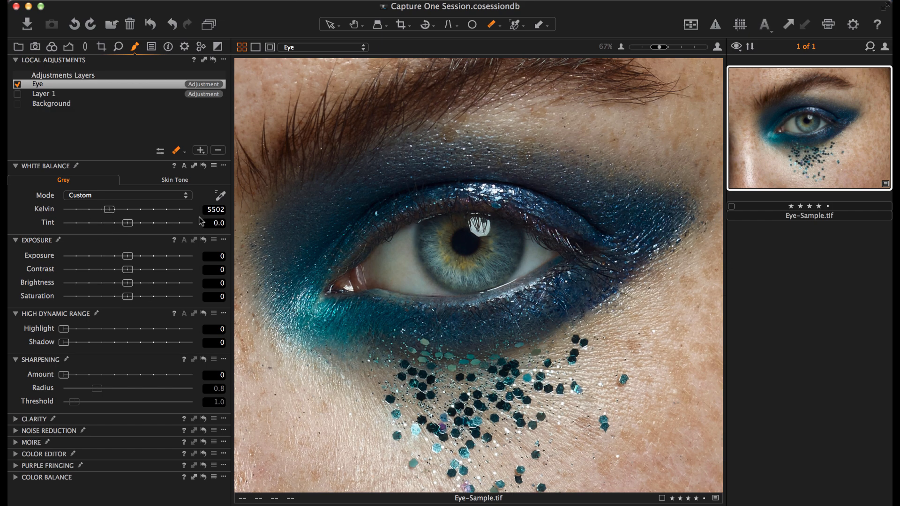
left_click_drag(127, 222, 127, 223)
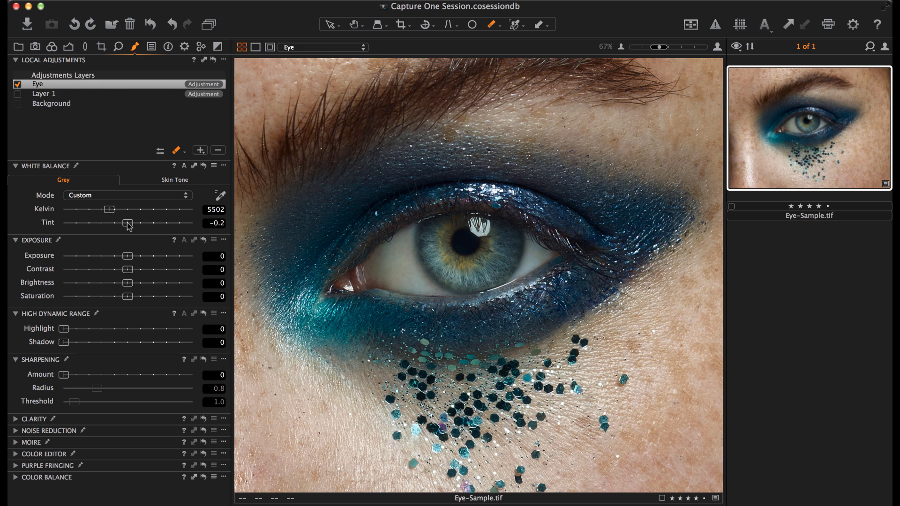
left_click_drag(127, 223, 132, 223)
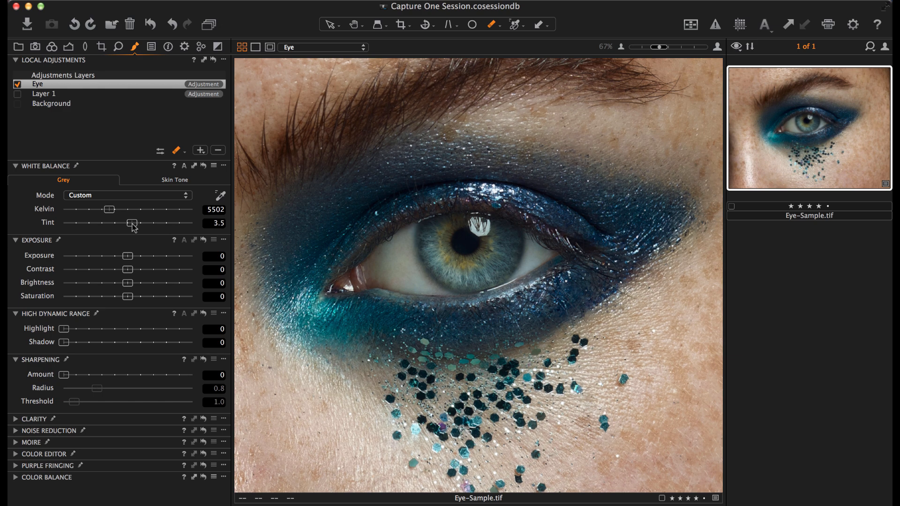
left_click_drag(129, 223, 142, 223)
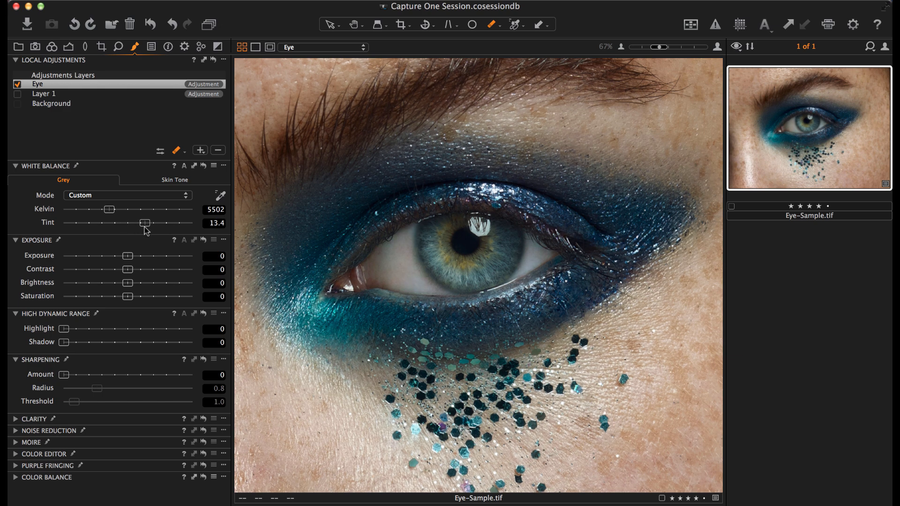
Step: Fine-tune the Eye layer's tint back down to settle at 4.0
left_click_drag(144, 224, 137, 223)
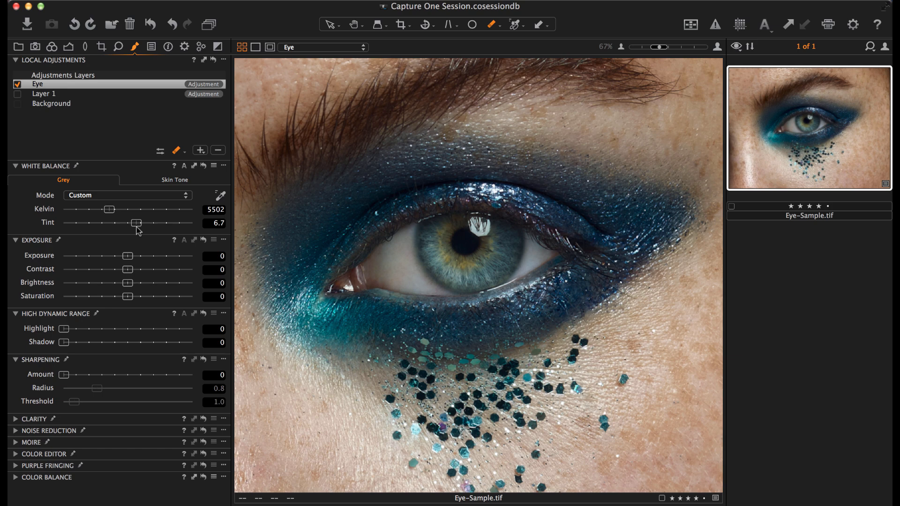
left_click_drag(139, 224, 132, 223)
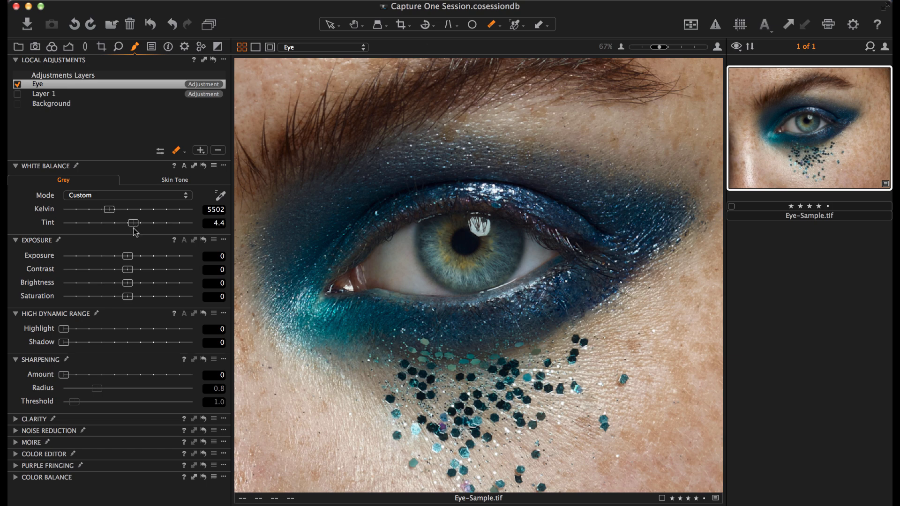
left_click_drag(133, 223, 132, 223)
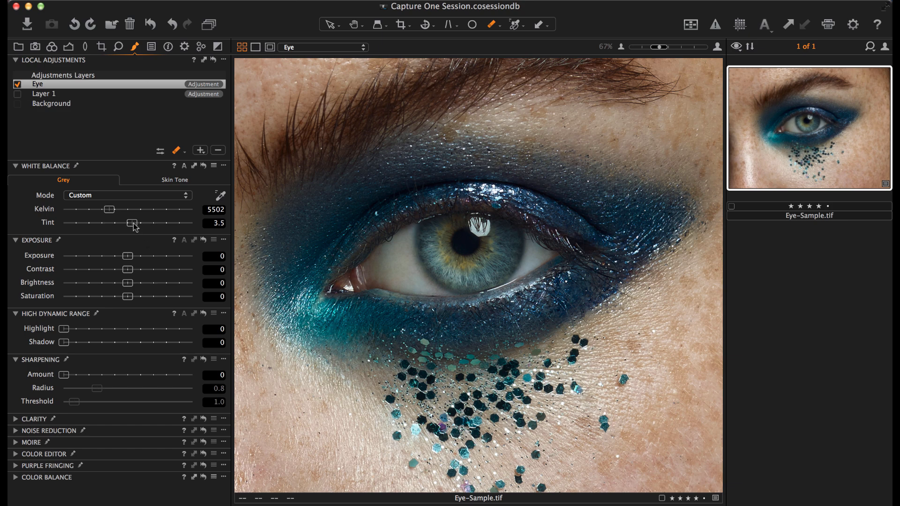
left_click_drag(131, 223, 143, 223)
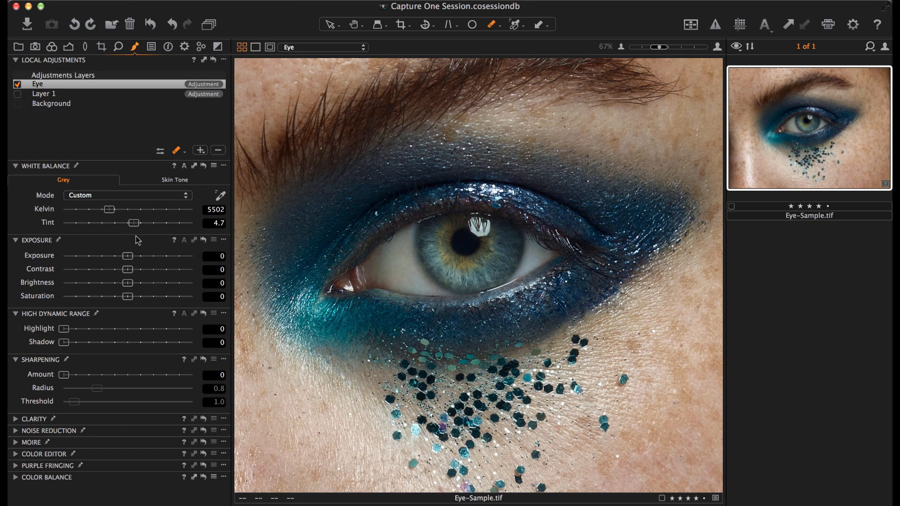
left_click(213, 223)
type("4")
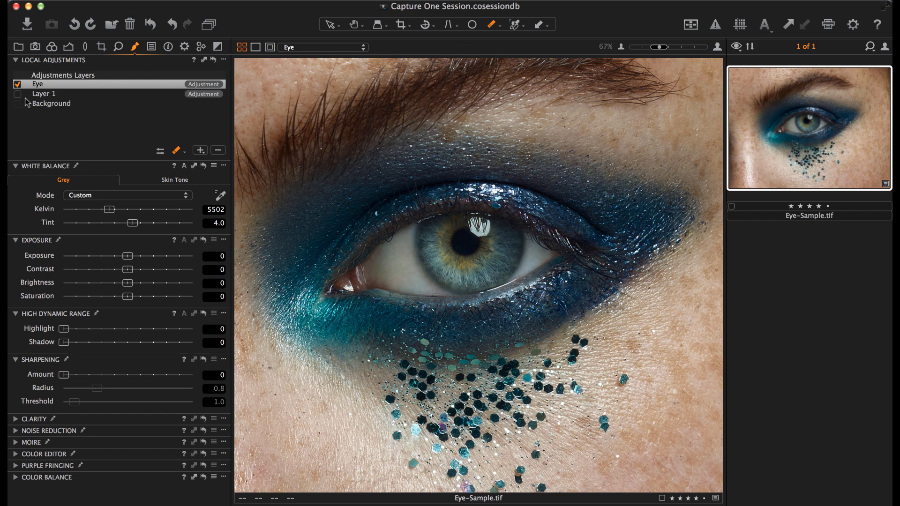
left_click(17, 90)
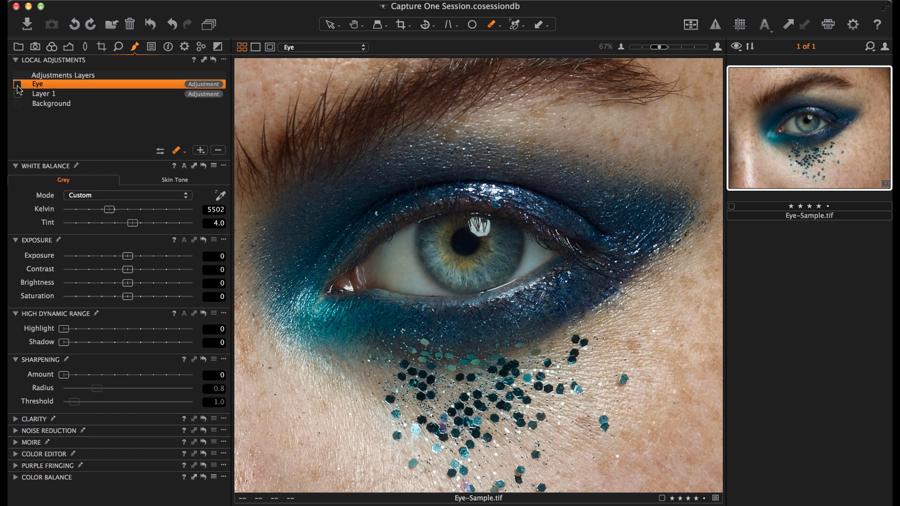
left_click(18, 84)
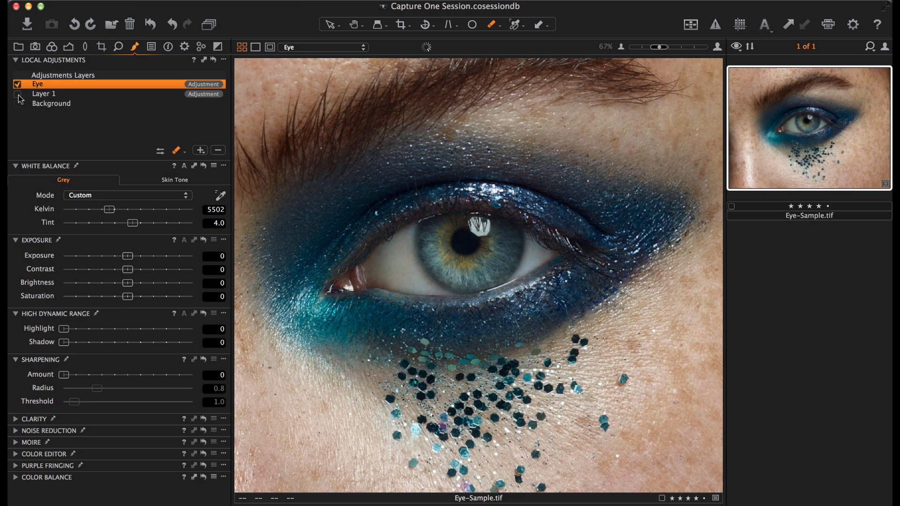